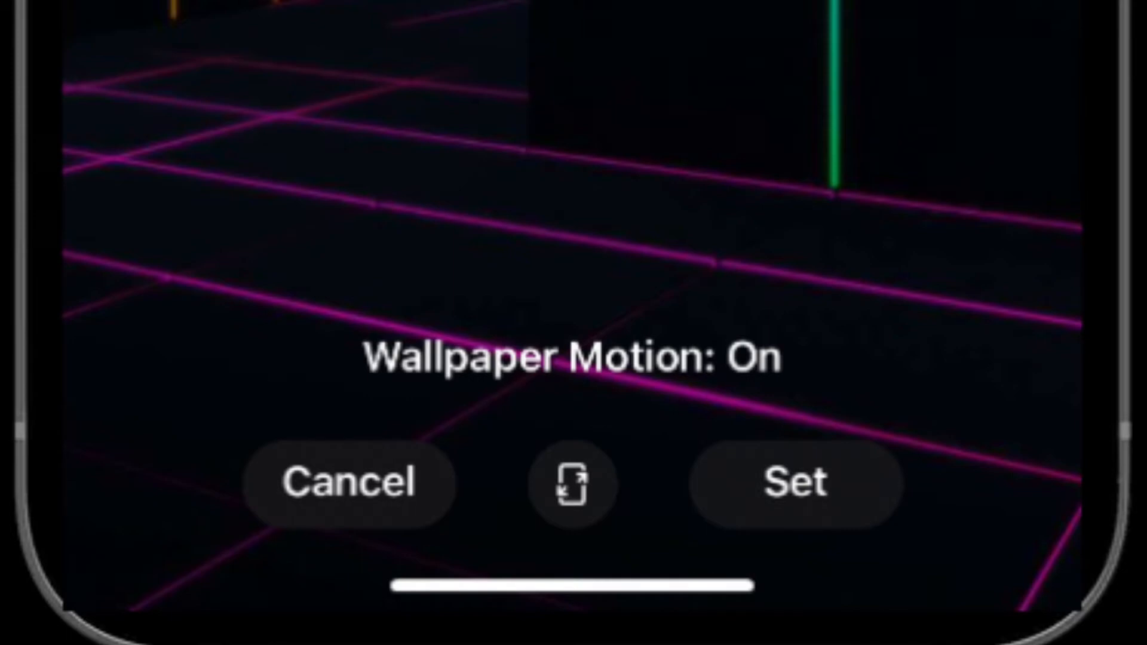
Leave the neon grid wallpaper preview and return to the Home Screen
click(795, 483)
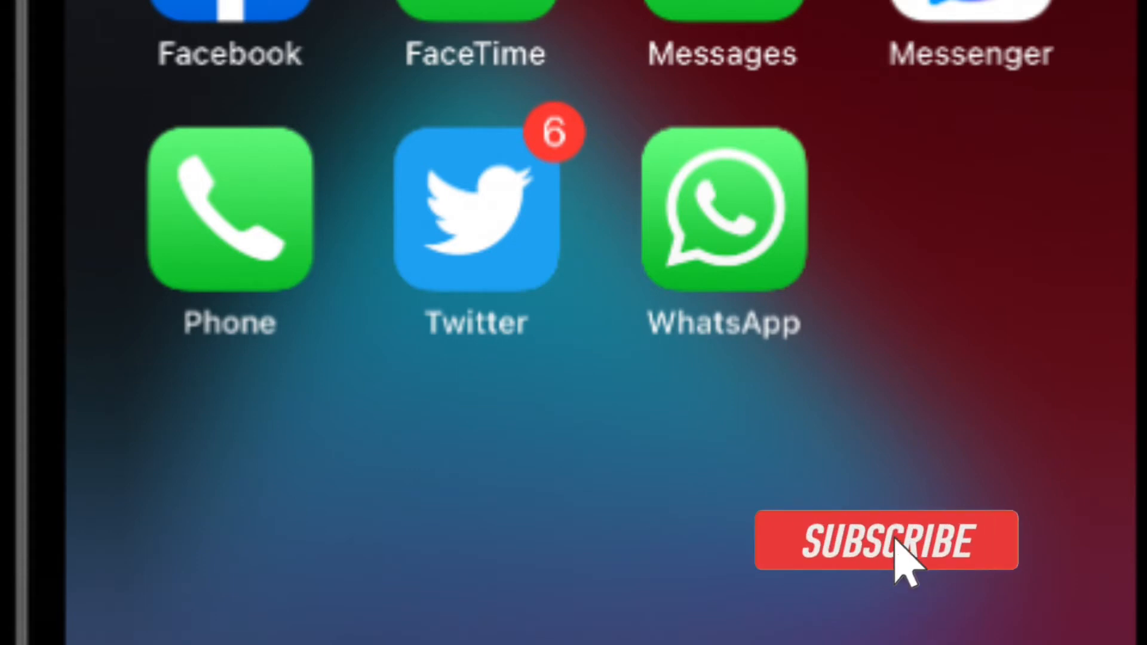
Launch WhatsApp from the Home Screen and show the chat with the cherry-blossom Dark Mode wallpaper
click(885, 541)
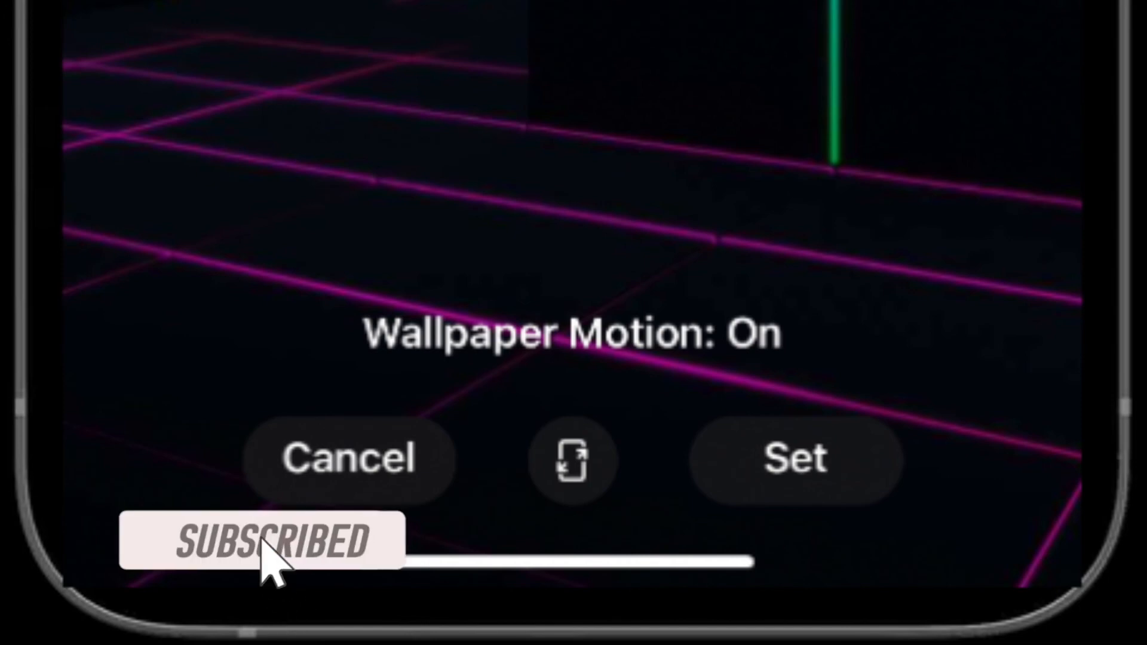
click(795, 459)
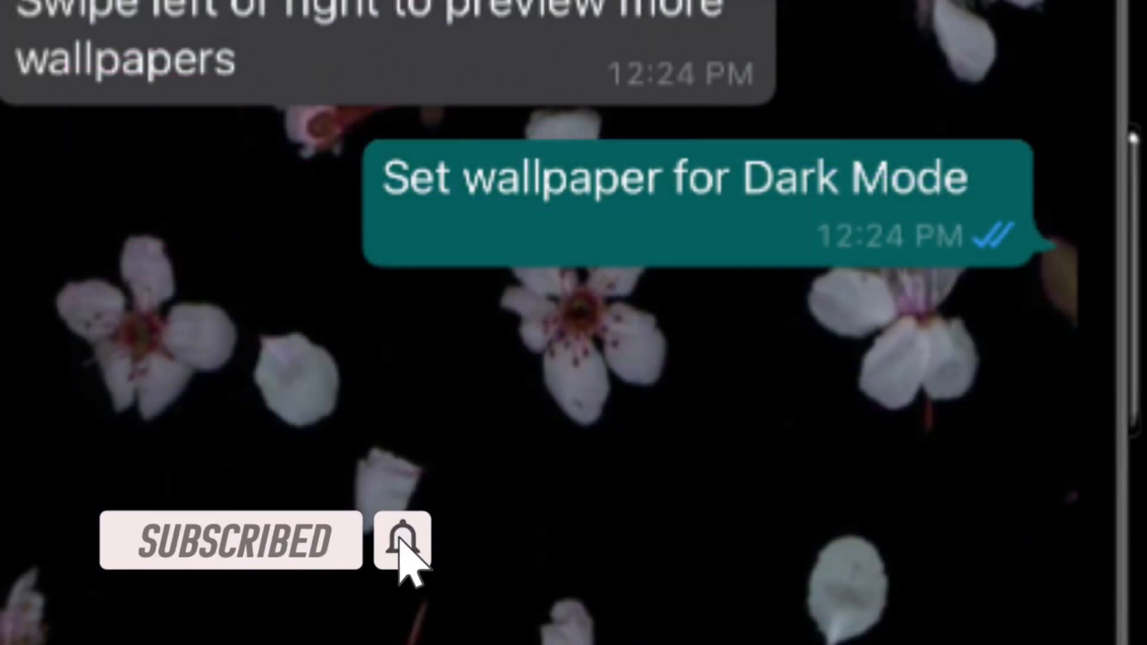